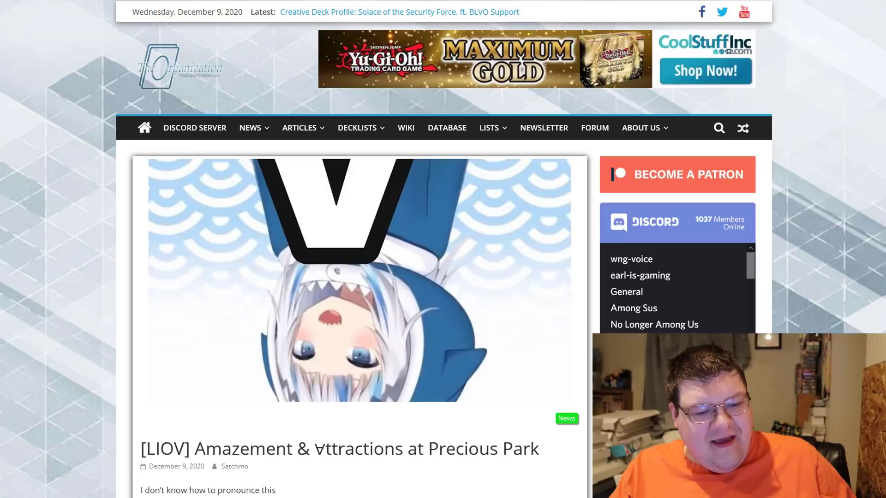
mouse_move(345, 387)
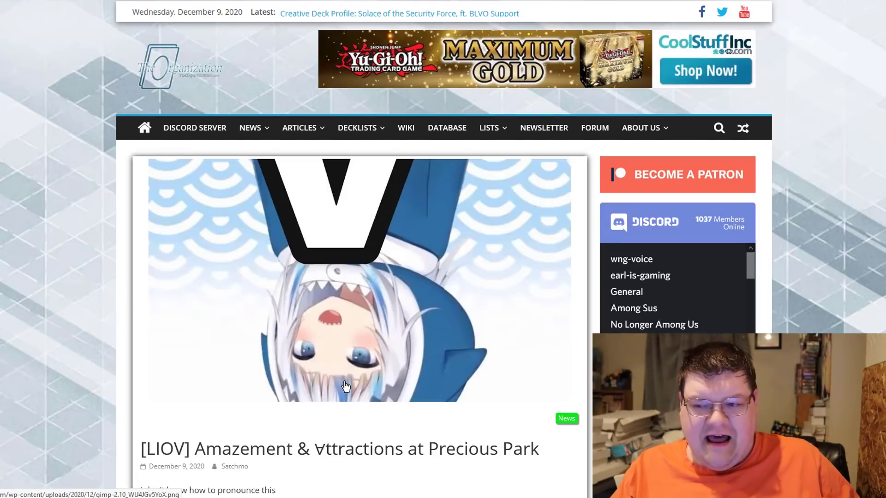
Scroll past the header image to the Amazement Administrator Arlechino card and its effects
scroll("down", 3)
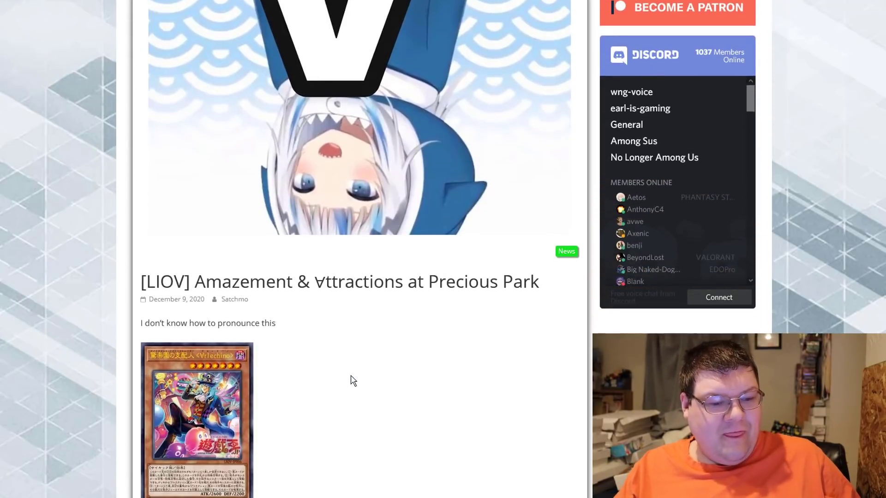
scroll("down", 3)
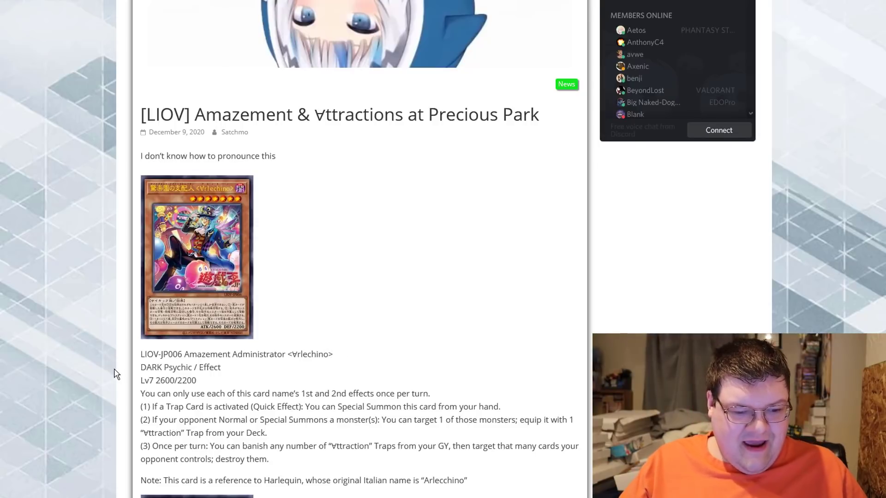
Scroll down to the LIOV-JP007 Amazement Ambassador <Bufo> card and its effect text
scroll("down", 3)
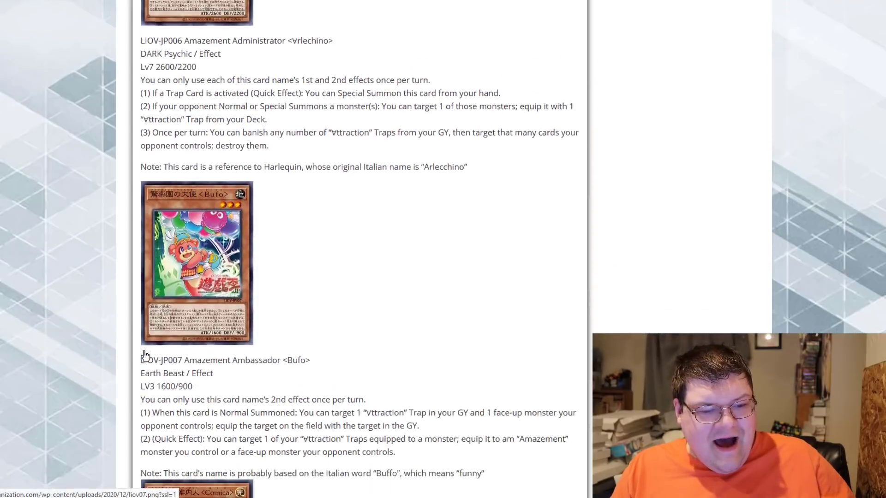
Scroll so Bufo's full text and name note show, with the Comica image starting below
scroll("down", 3)
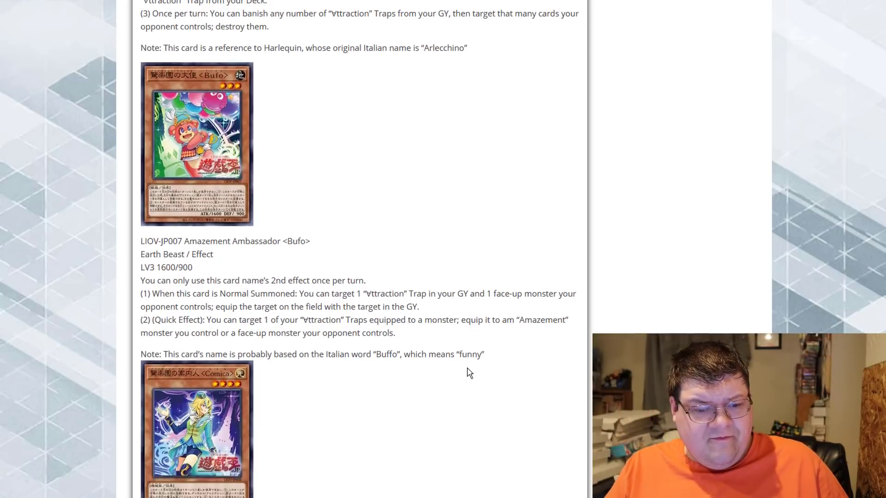
Scroll past Amazement Attendant Comica's effects to the LIOV-JP056 Amazing Time Ticket spell
scroll("down", 3)
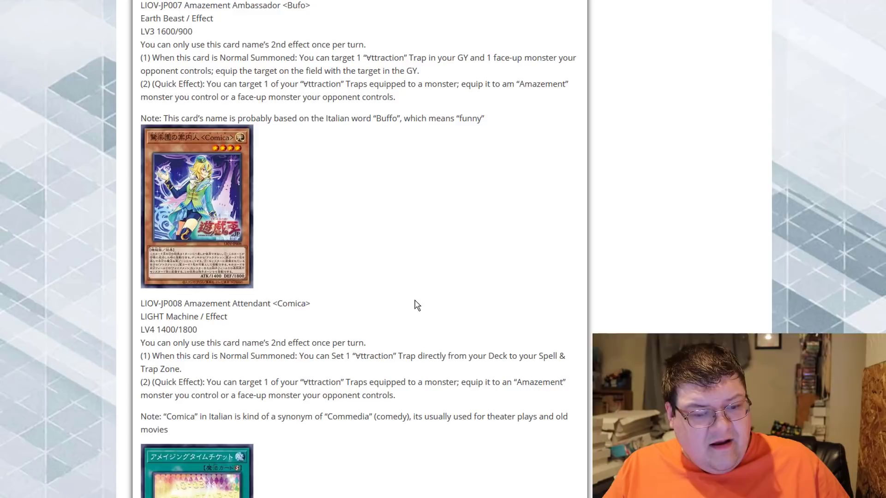
left_click(195, 206)
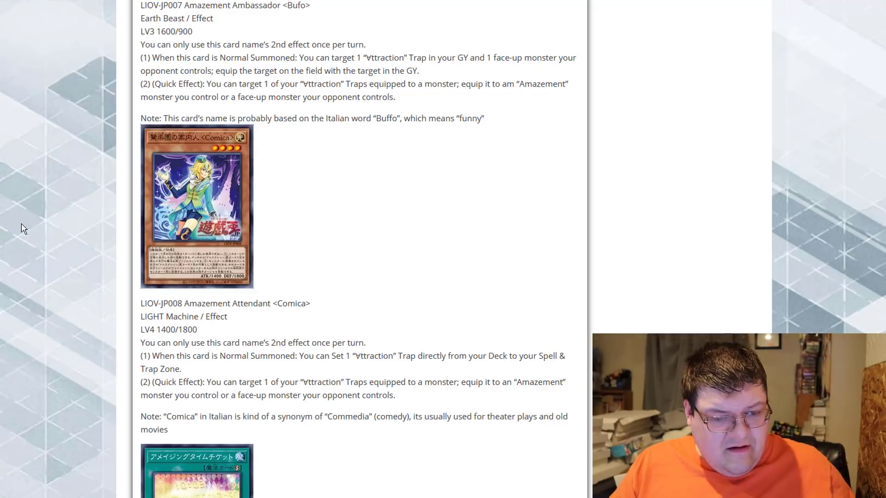
scroll("down", 3)
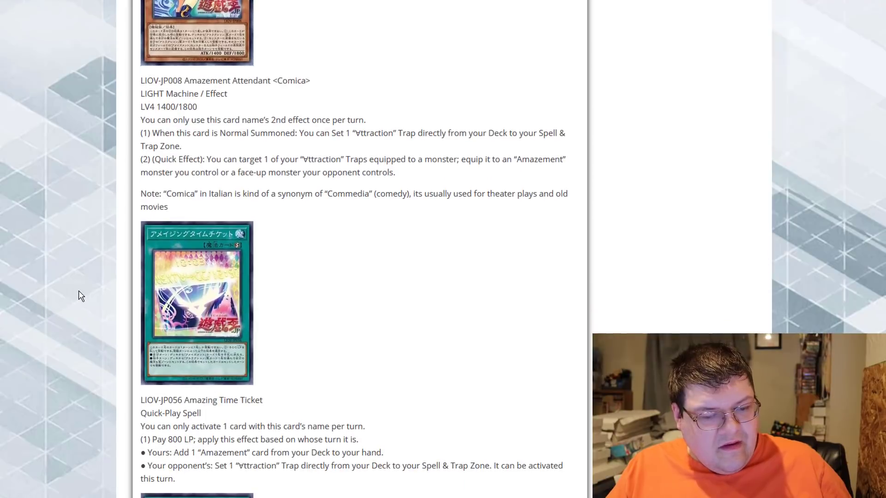
Scroll down to the LIOV-JP057 Amazement Special Show Quick-Play Spell and its effect
scroll("down", 3)
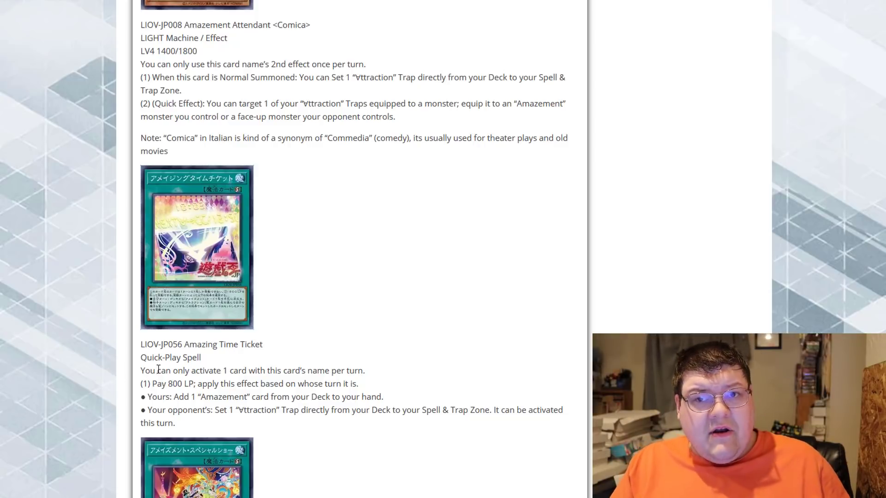
scroll("down", 3)
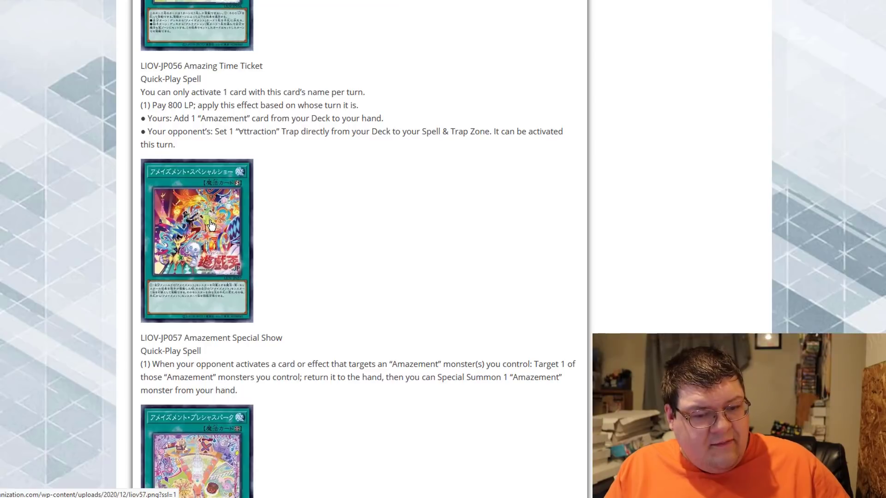
Scroll down to the LIOV-JP058 Amazement Precious Park Field Spell and its effect text
left_click(196, 240)
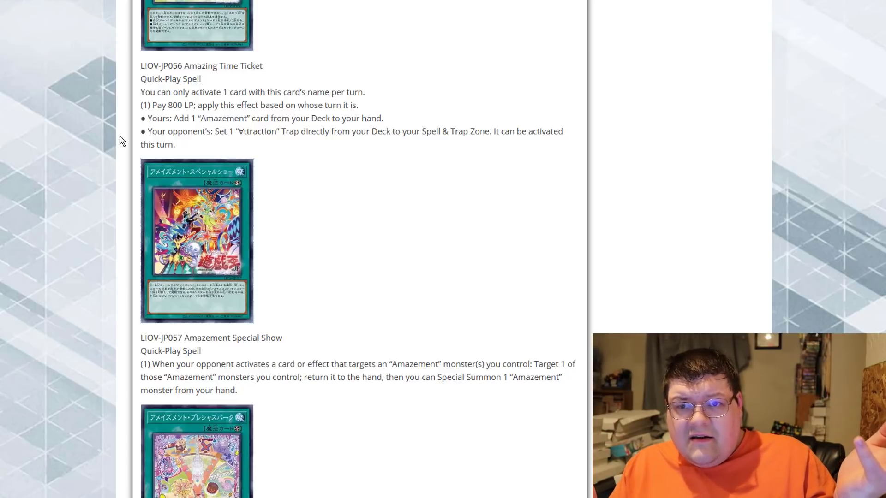
mouse_move(155, 165)
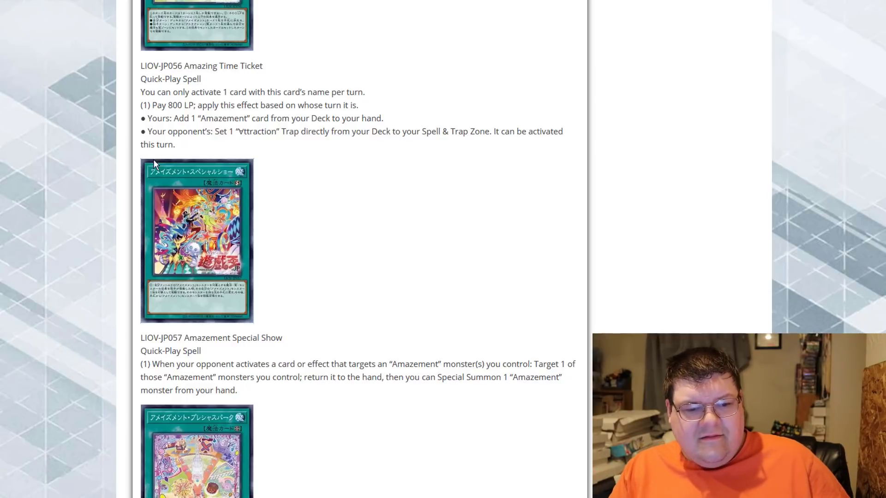
scroll("down", 3)
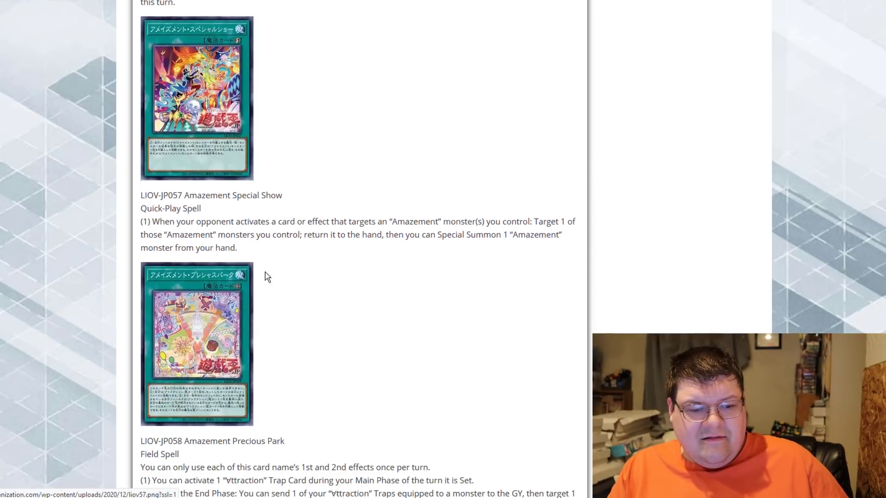
scroll("down", 3)
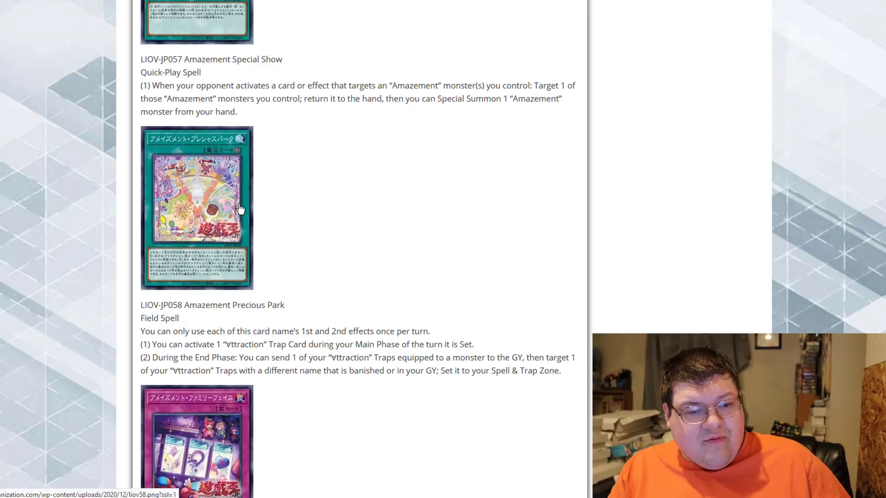
left_click(195, 208)
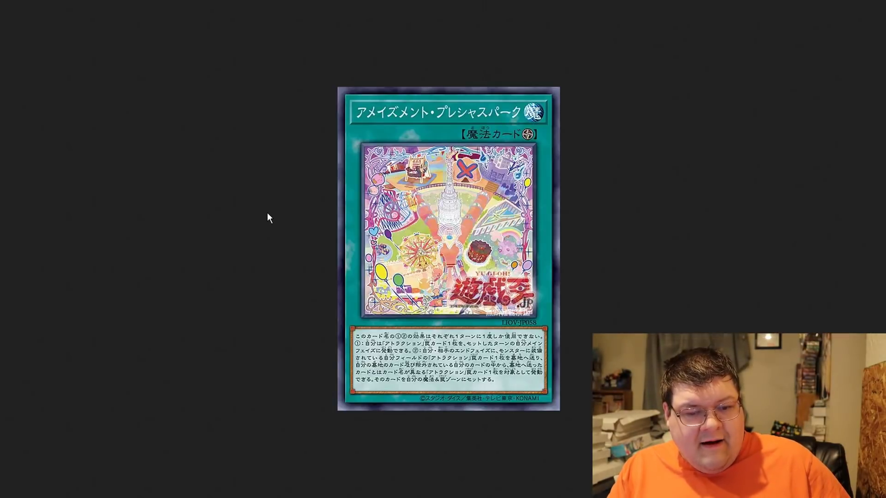
mouse_move(516, 137)
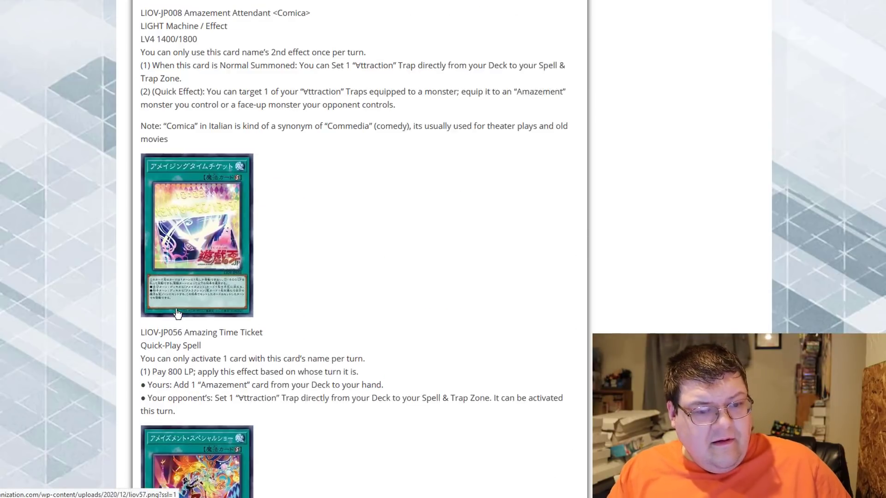
scroll("down", 3)
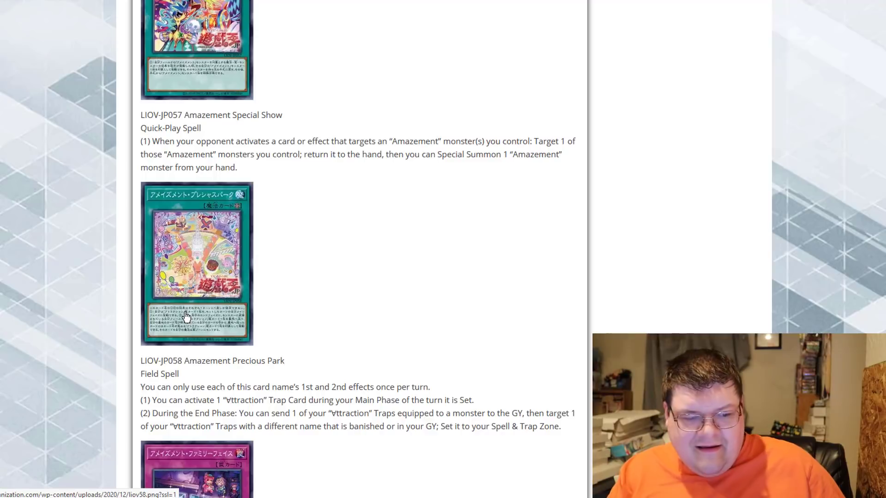
scroll("down", 3)
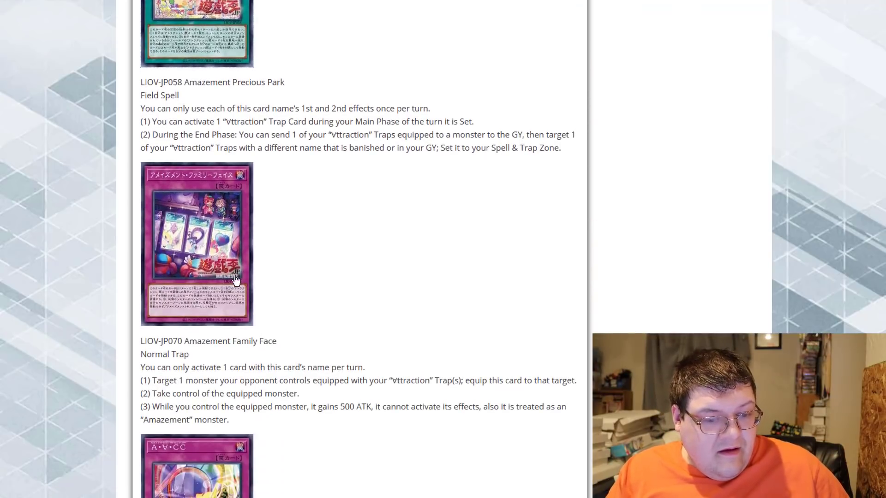
left_click(195, 244)
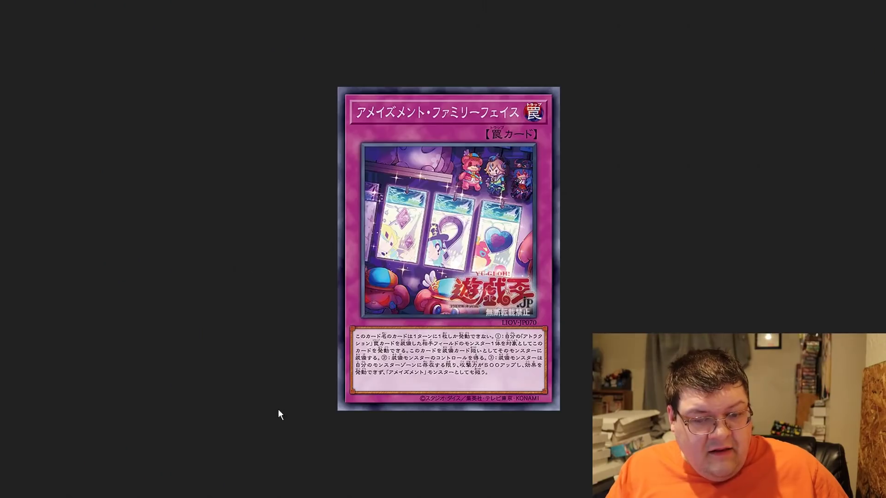
mouse_move(273, 249)
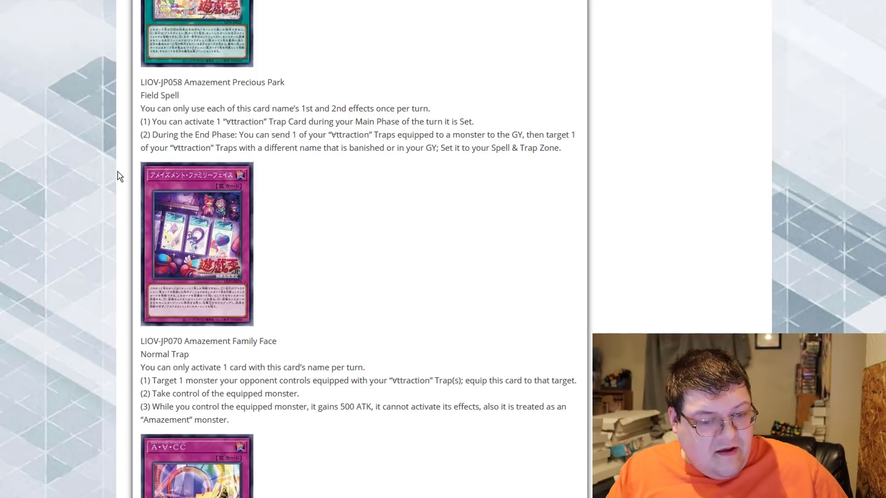
mouse_move(293, 348)
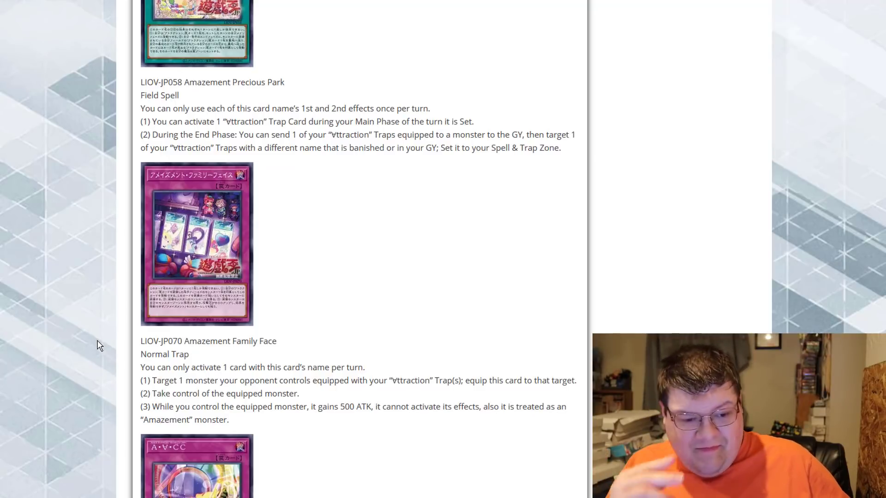
Scroll down to the LIOV-JP071 Cyclone Coaster Normal Trap below Family Face
scroll("down", 3)
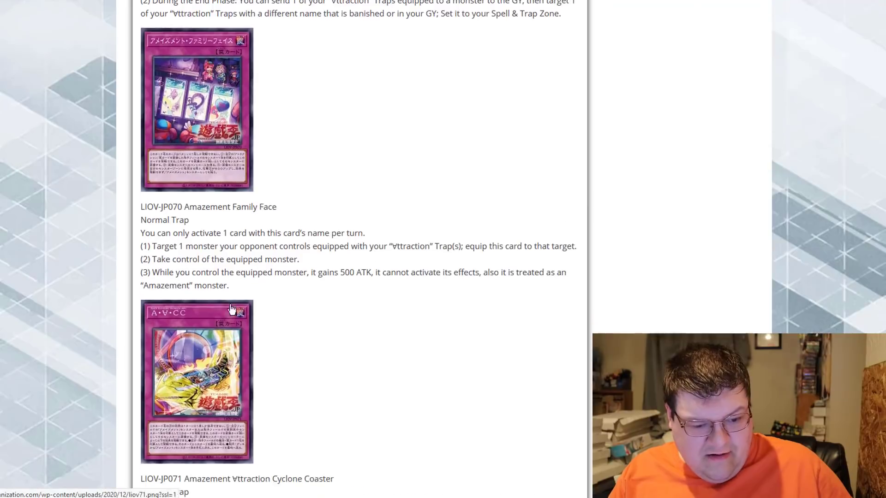
scroll("down", 3)
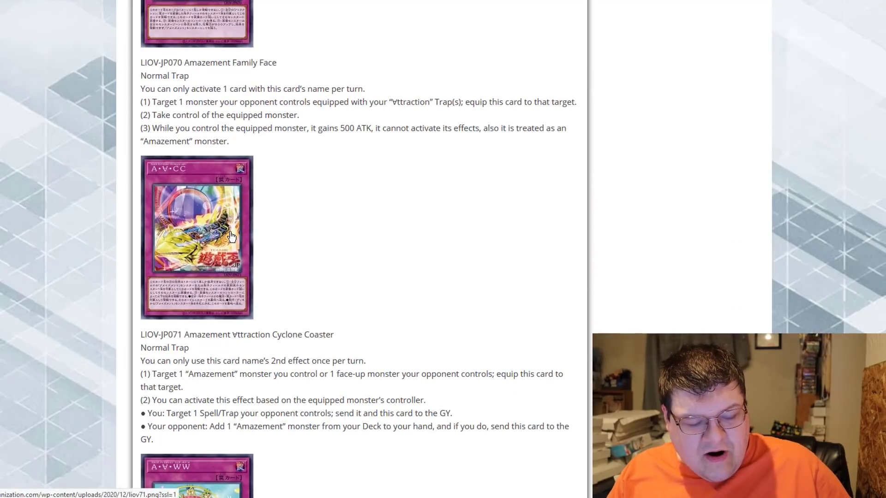
left_click(196, 237)
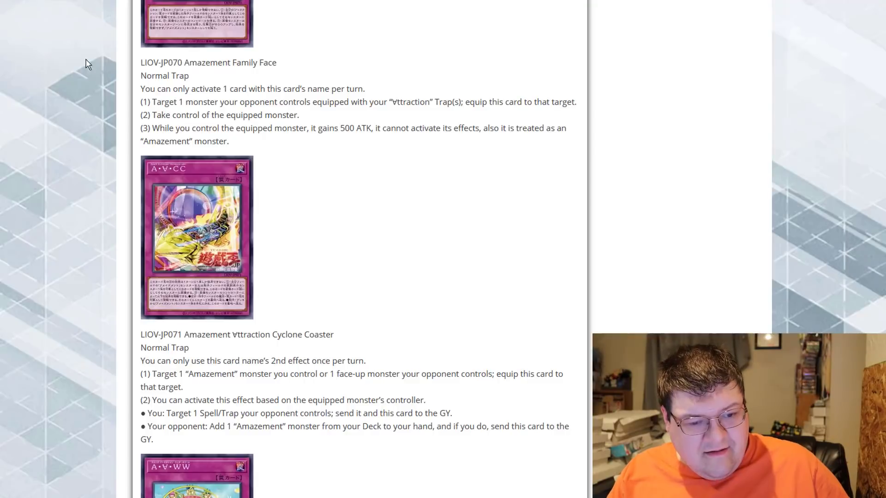
mouse_move(87, 328)
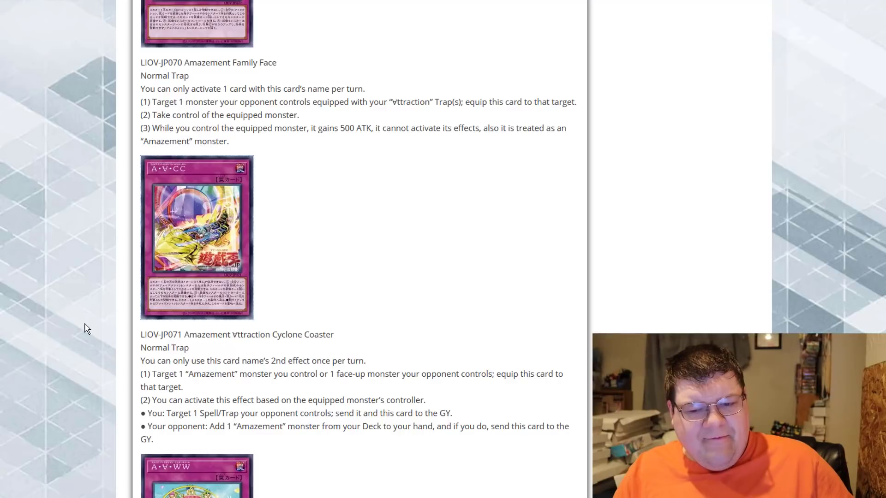
mouse_move(176, 346)
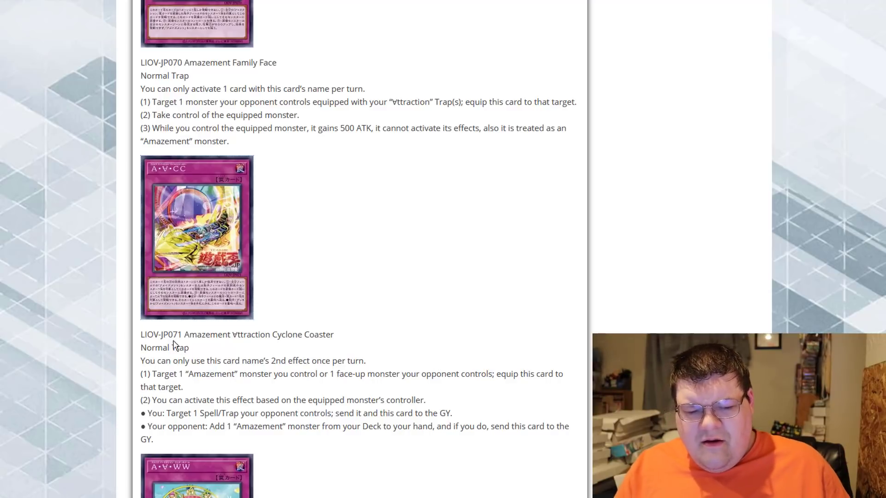
Scroll down to the LIOV-JP072 Wonder Wheel Normal Trap and its effect text
scroll("down", 3)
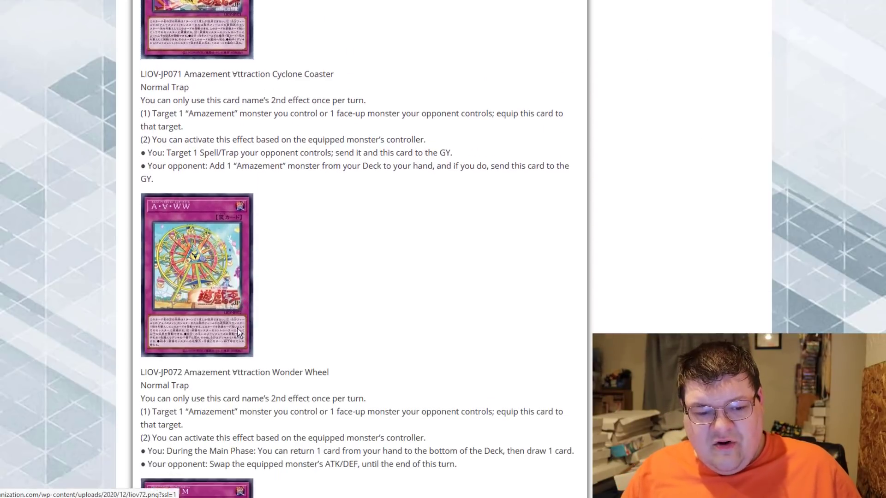
scroll("down", 3)
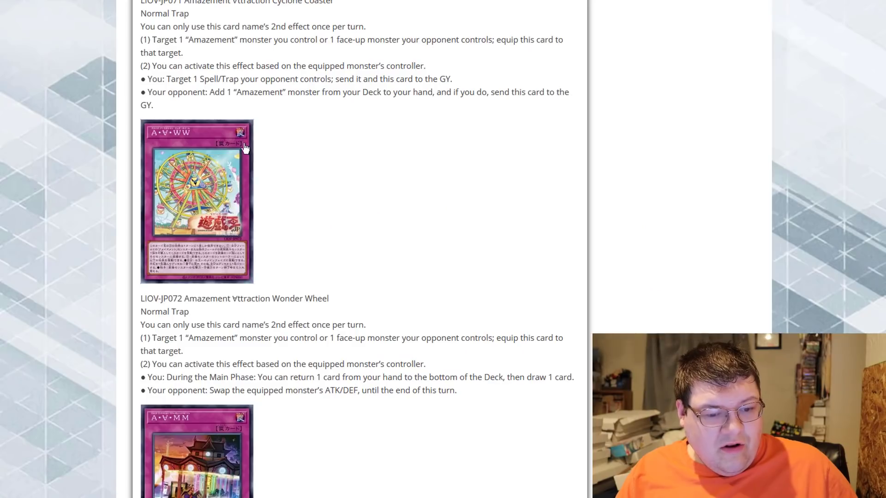
mouse_move(343, 304)
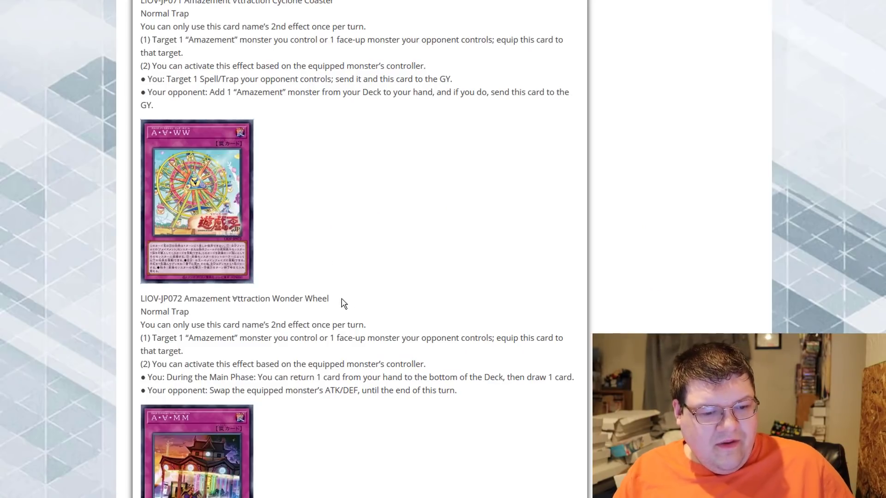
mouse_move(113, 317)
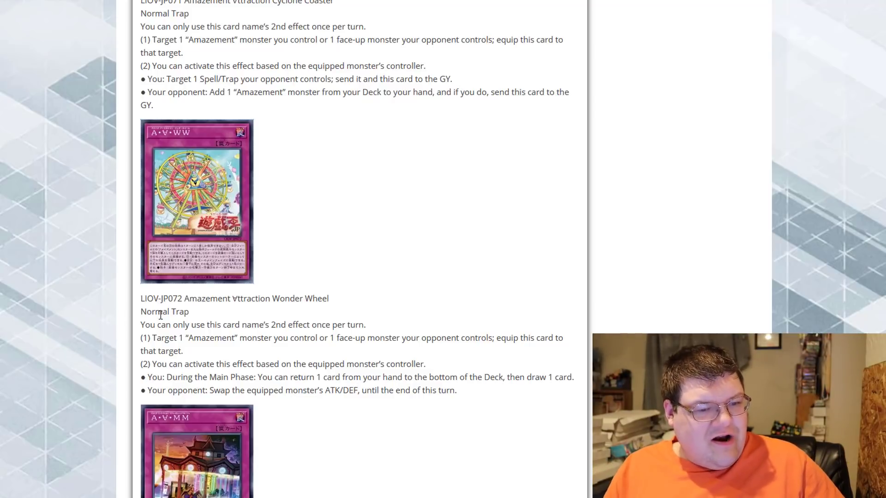
Scroll past LIOV-JP073 Majestic Manege to the LIOV-JP074 Rapid Racing trap and its effect
scroll("down", 3)
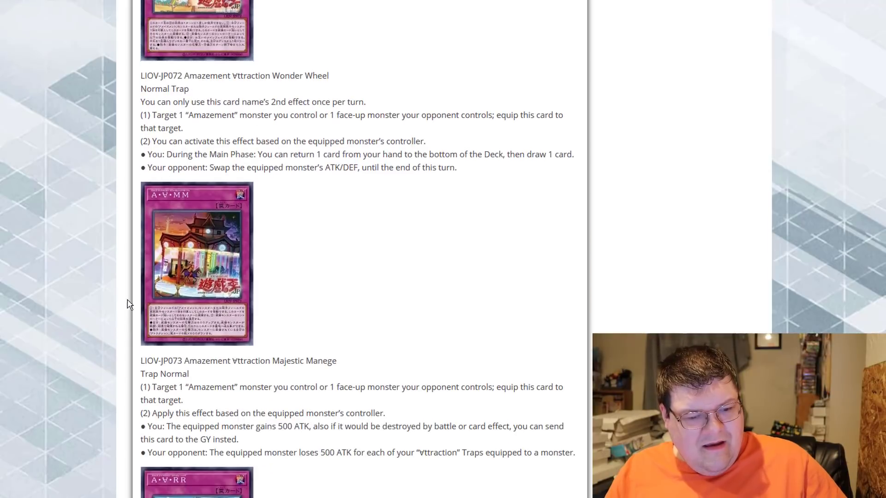
left_click(197, 264)
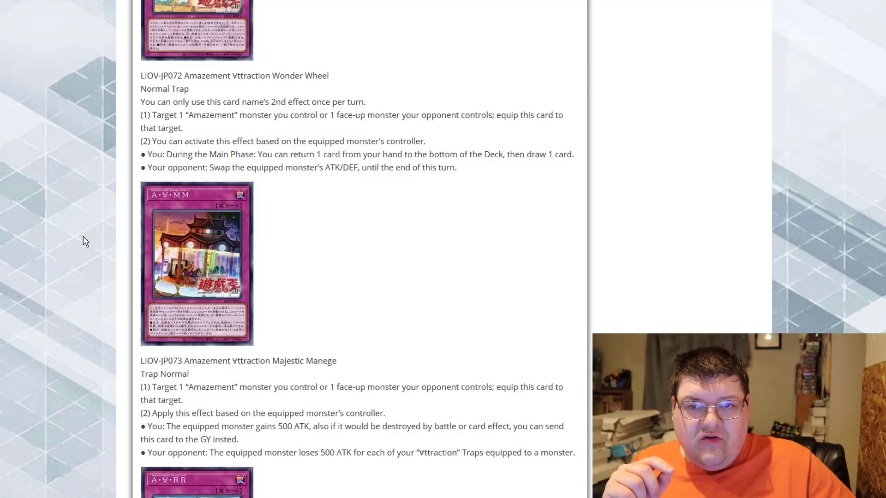
scroll("down", 3)
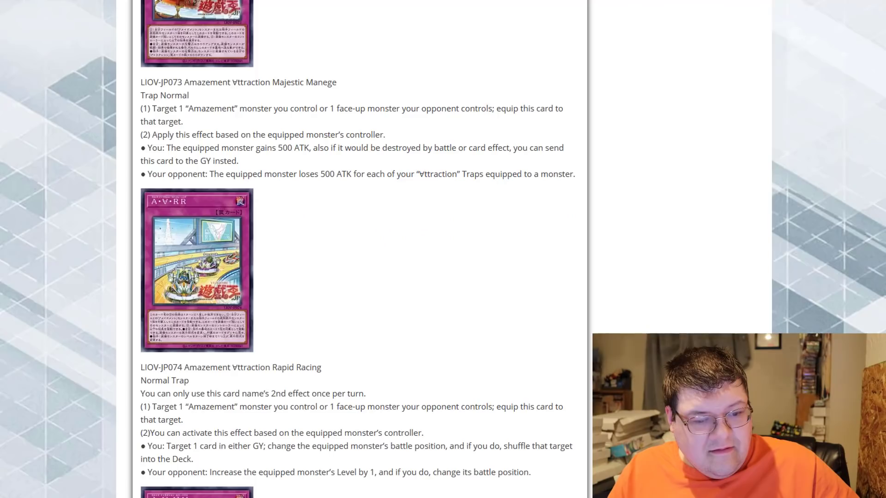
Scroll past Rapid Racing, then back to the Amazing Time Ticket and Special Show spells
scroll("down", 3)
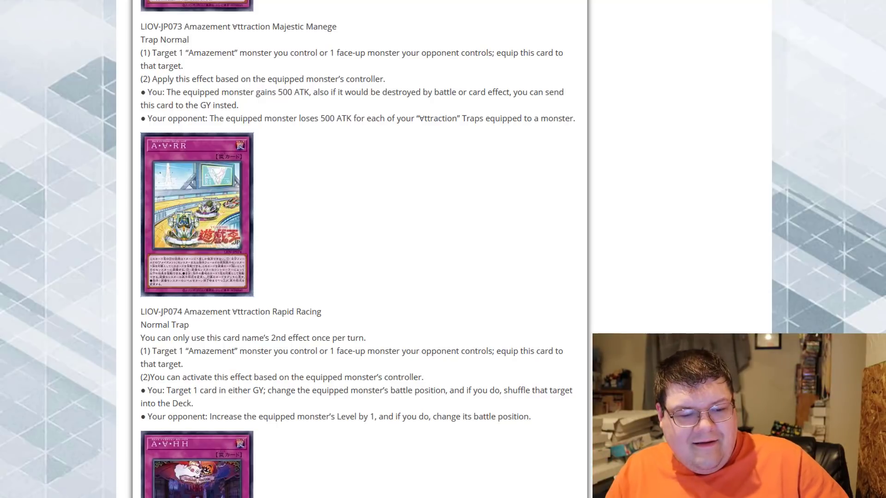
scroll("down", 3)
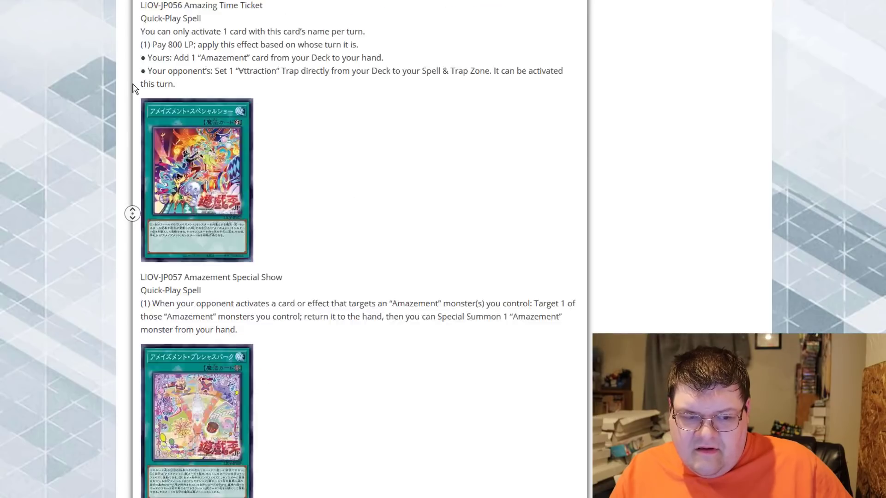
Scroll back up to the LIOV-JP007 Bufo and LIOV-JP008 Comica monster entries
scroll("down", 3)
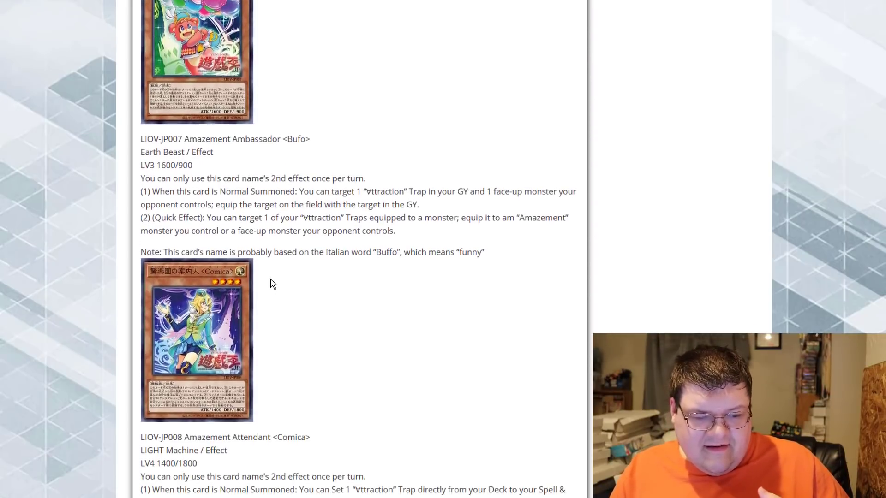
scroll("down", 3)
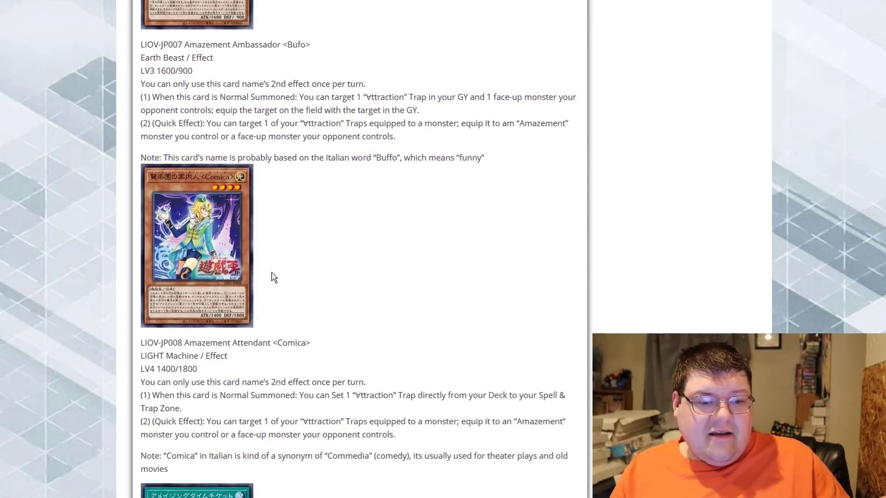
scroll("down", 3)
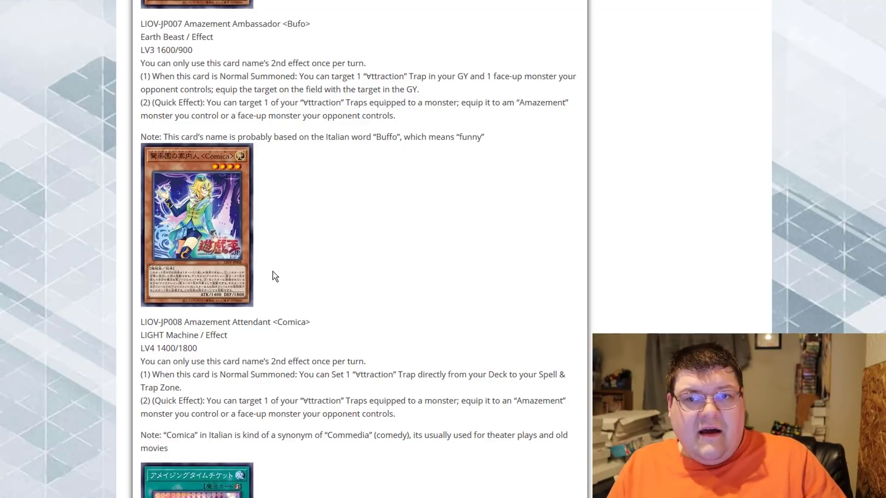